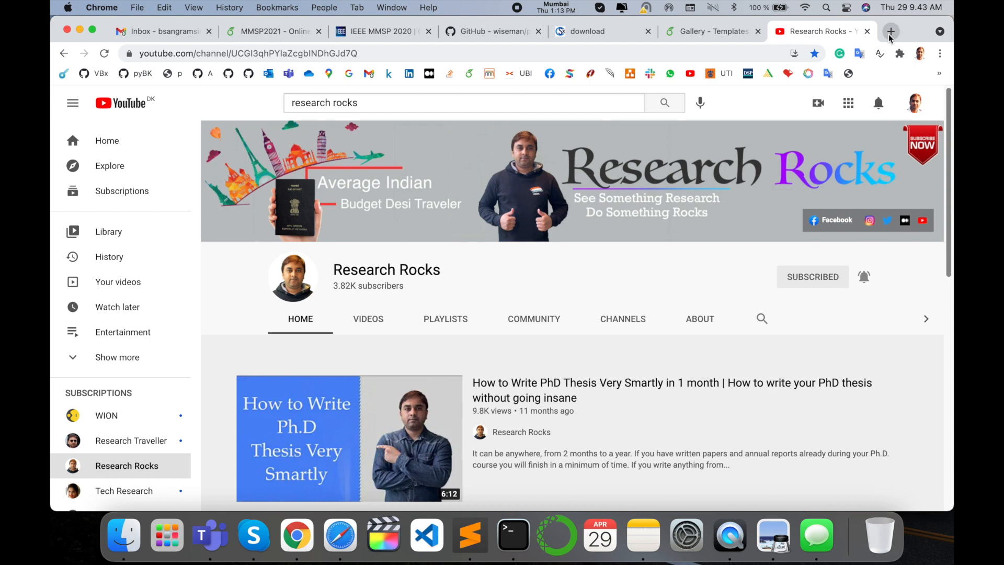
- Search Google for 'skyline github' in a new tab via the 'sky' suggestion
left_click(889, 30)
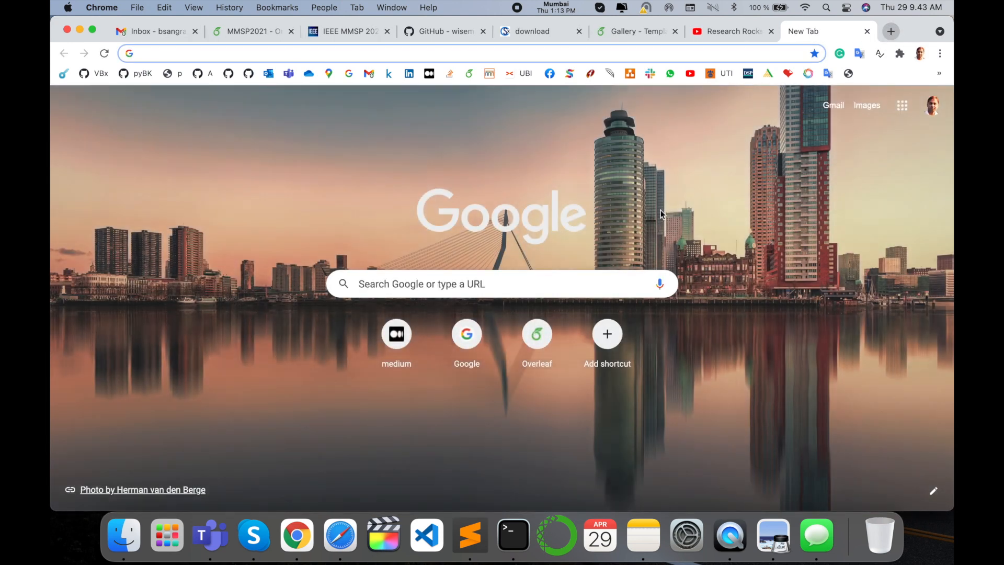
type("s")
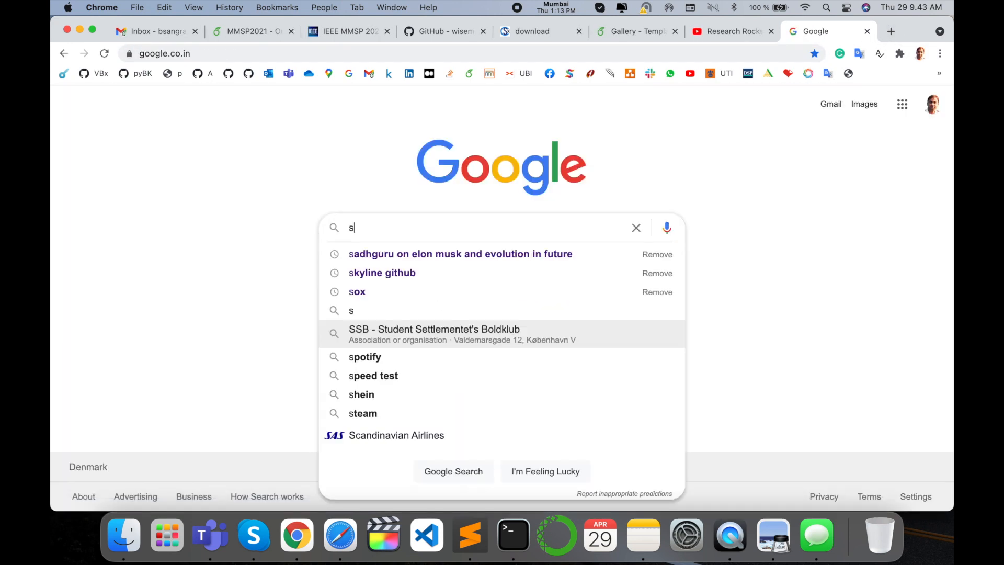
type("ky")
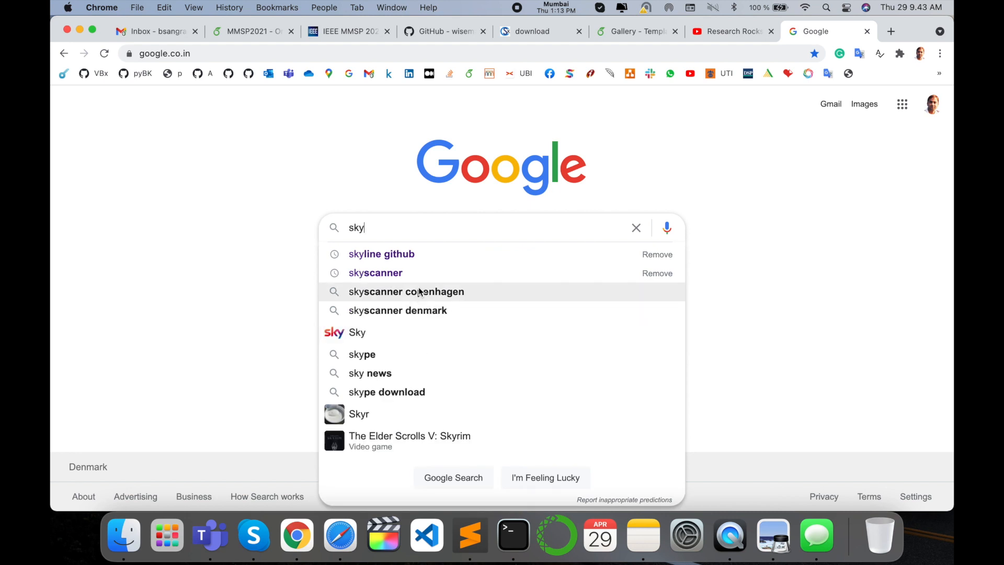
left_click(381, 253)
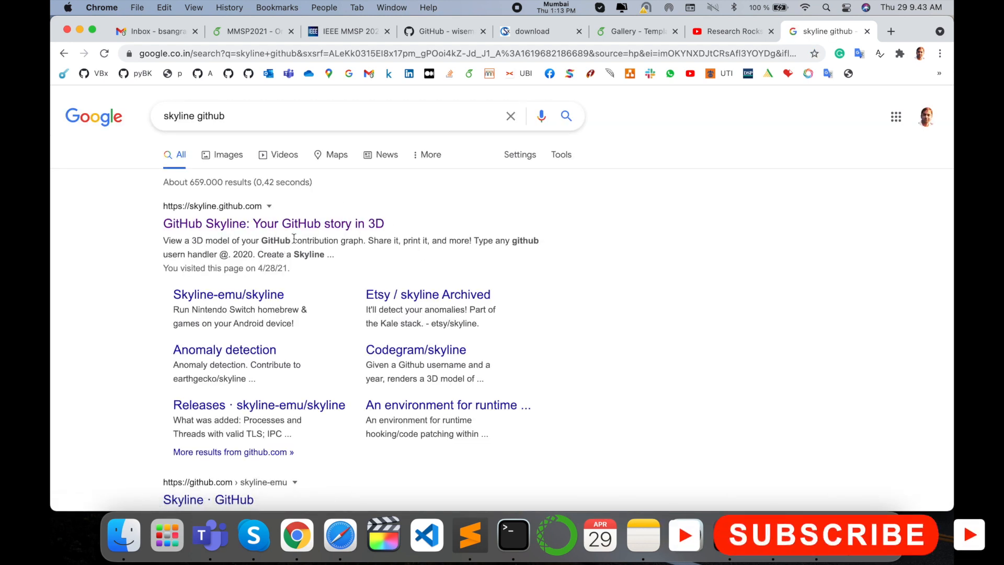
mouse_move(349, 258)
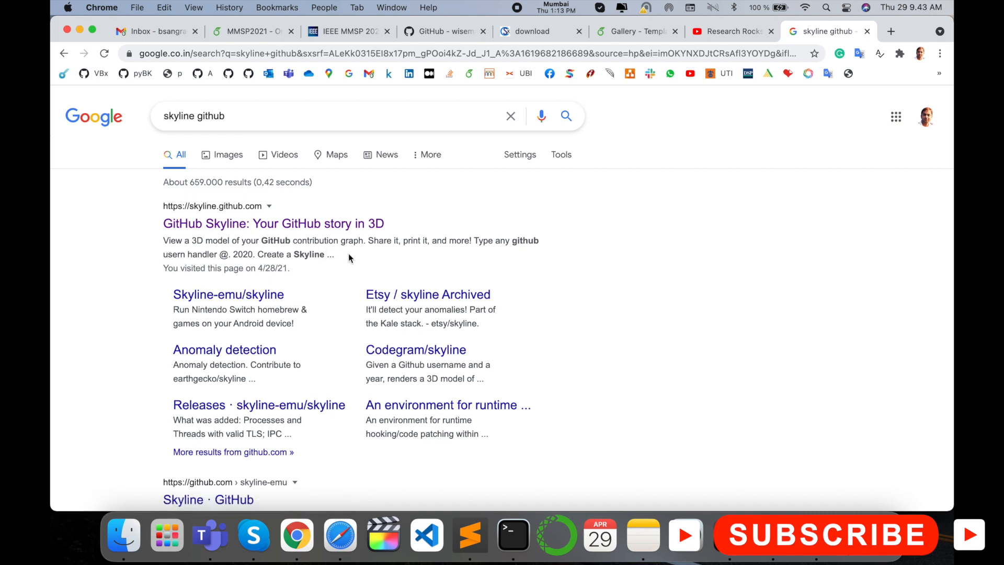
mouse_move(329, 228)
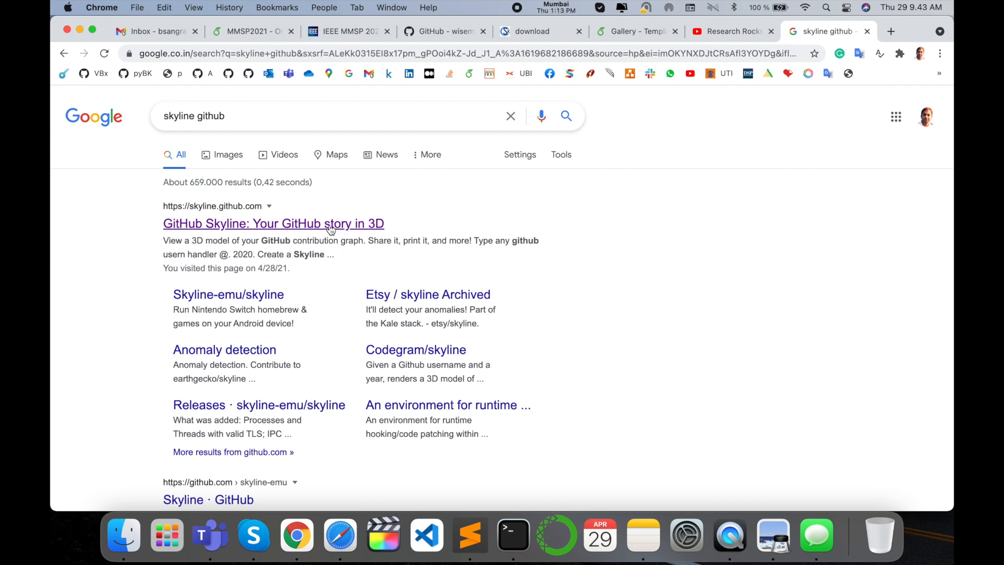
- Enter the GitHub username on the Skyline start page and reveal the 2017-2020 year choices
left_click(273, 223)
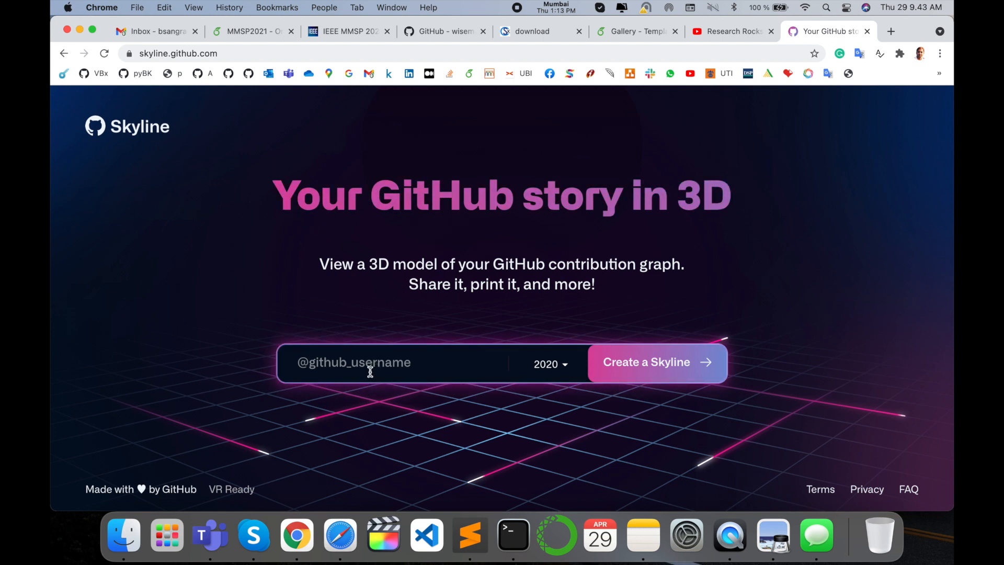
type("sangramsingkayt")
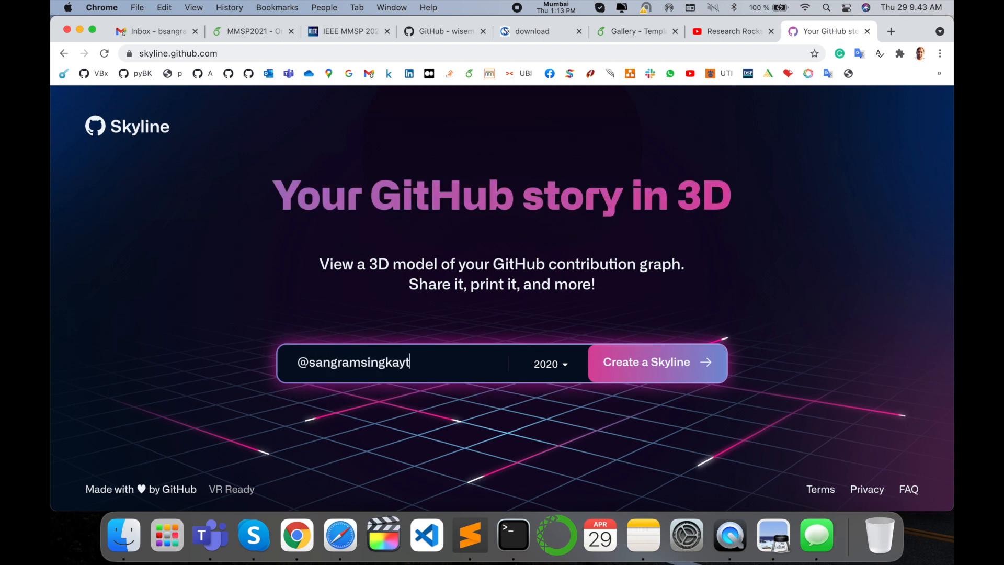
type("e")
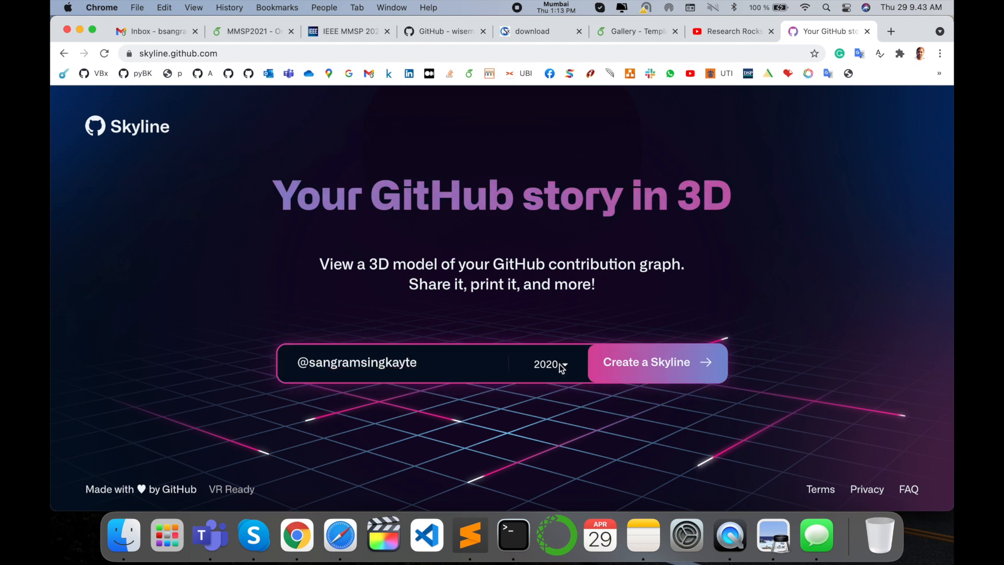
left_click(549, 362)
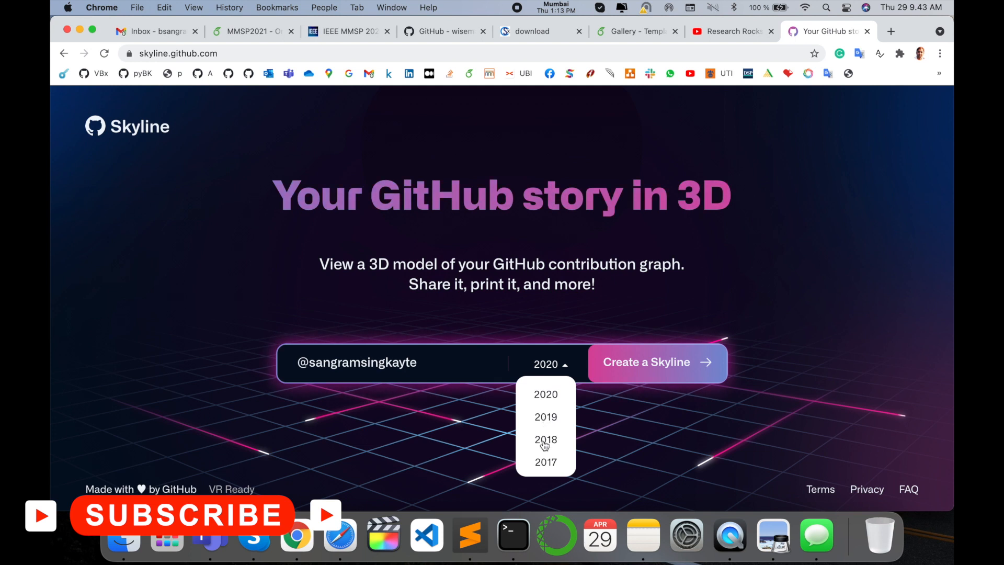
scroll("down", 3)
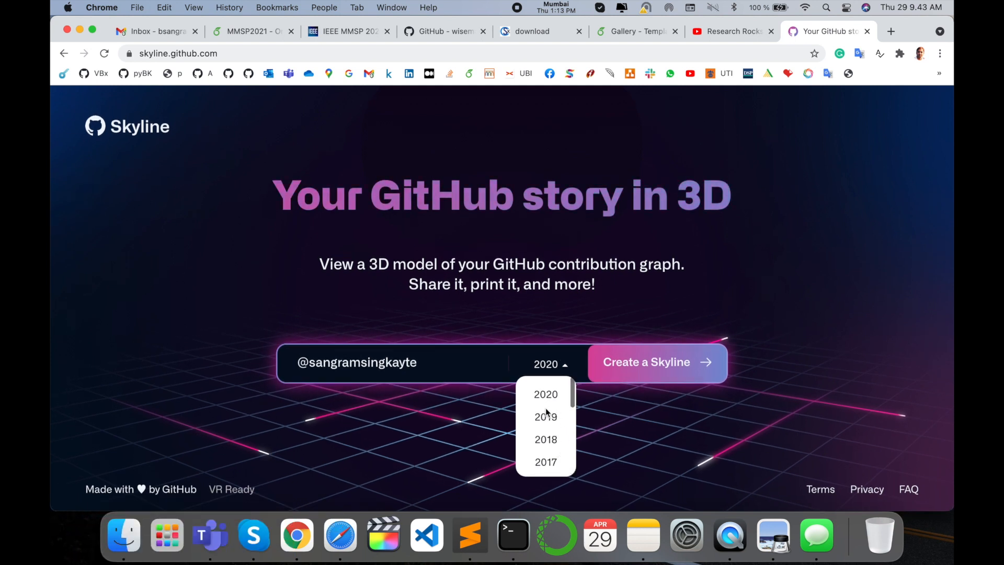
- Generate the user's 2019 contribution skyline as a 3D model
left_click(545, 416)
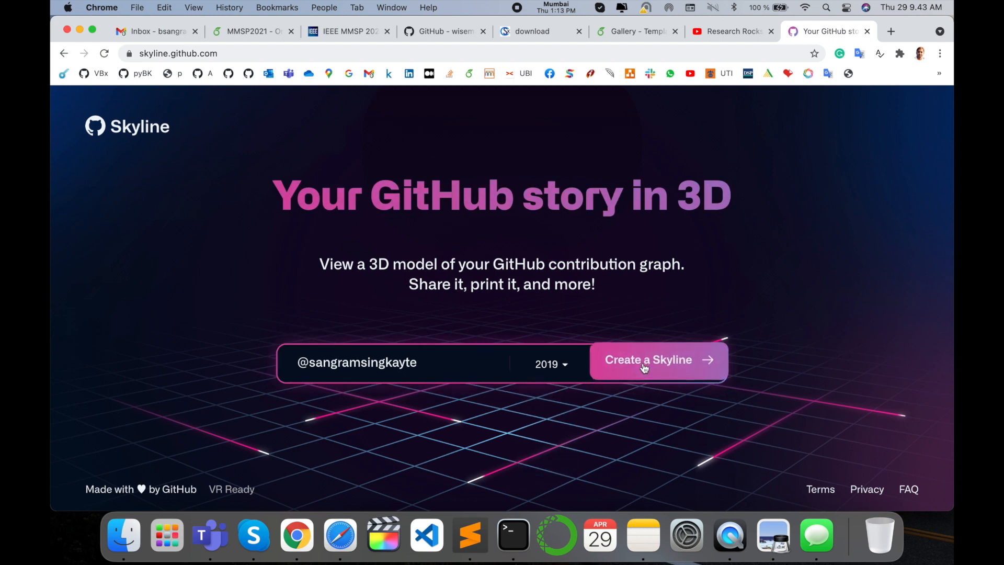
left_click(647, 359)
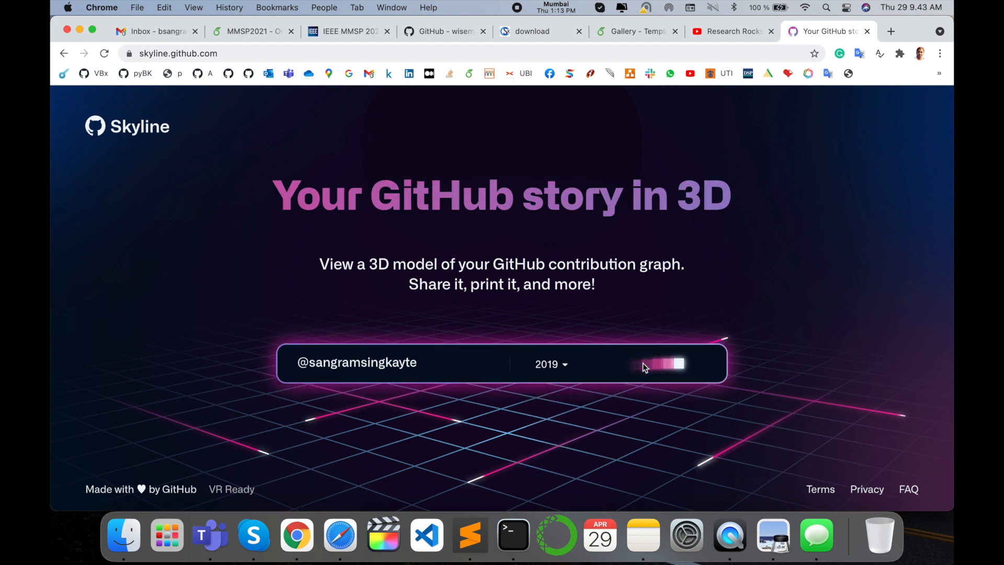
left_click(665, 364)
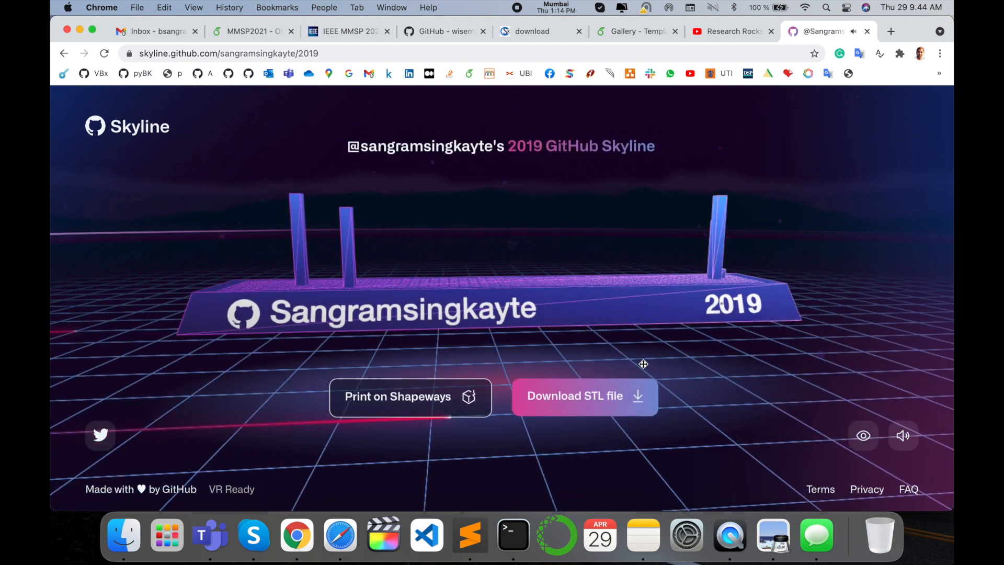
- Rotate the skyline model and download its STL file (about 5.9 MB)
left_click_drag(643, 364, 579, 331)
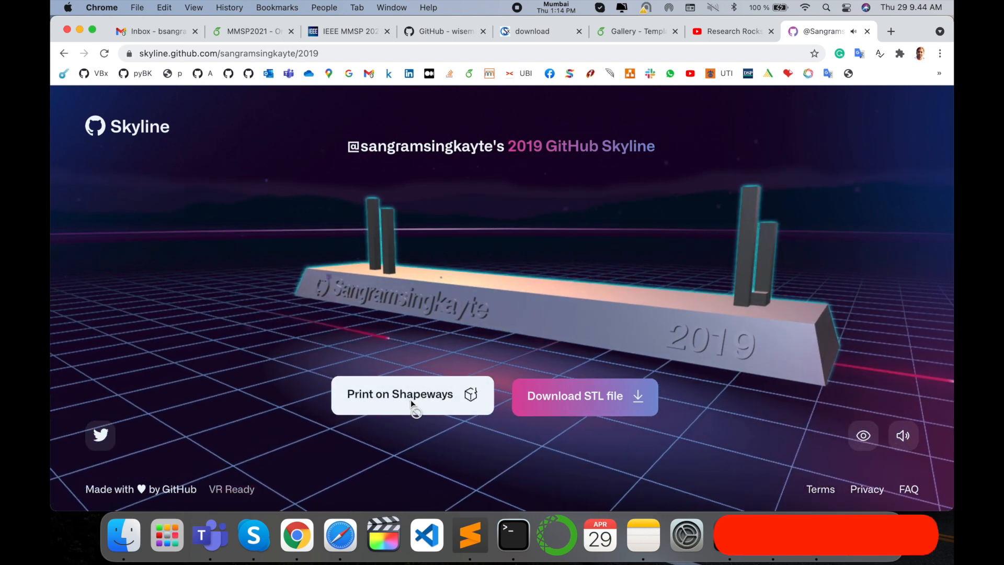
left_click(413, 394)
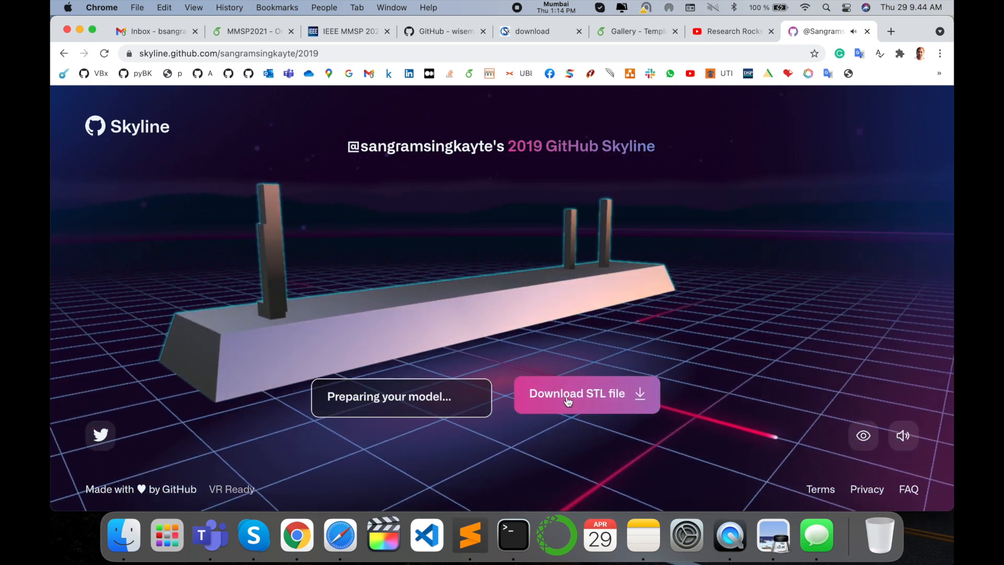
left_click(575, 393)
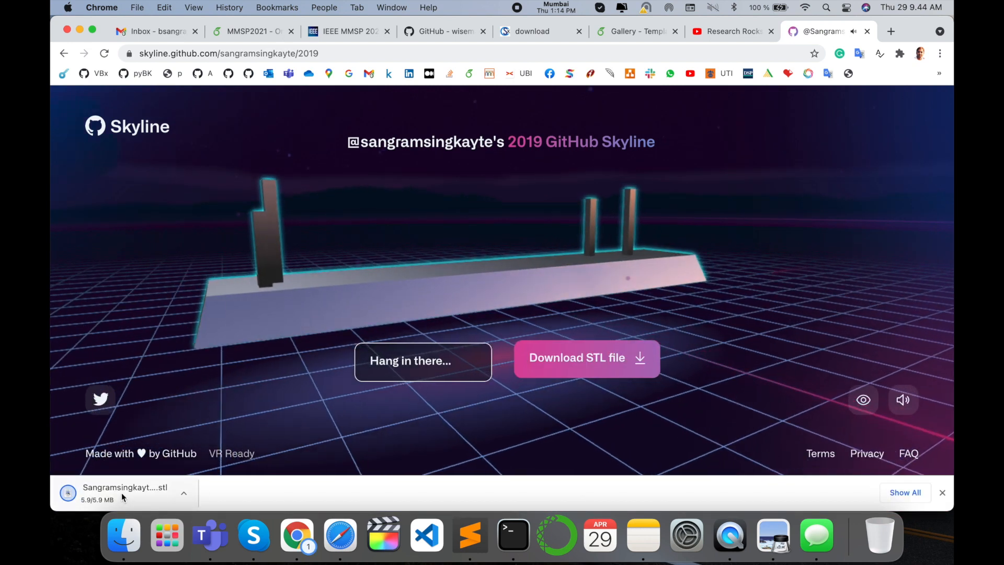